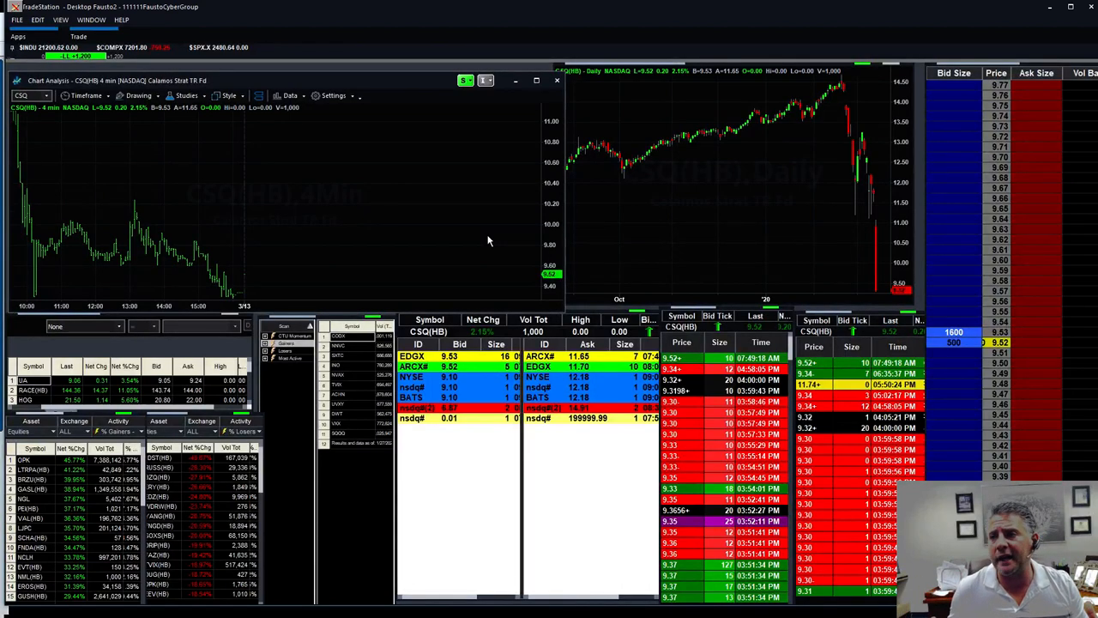
mouse_move(489, 240)
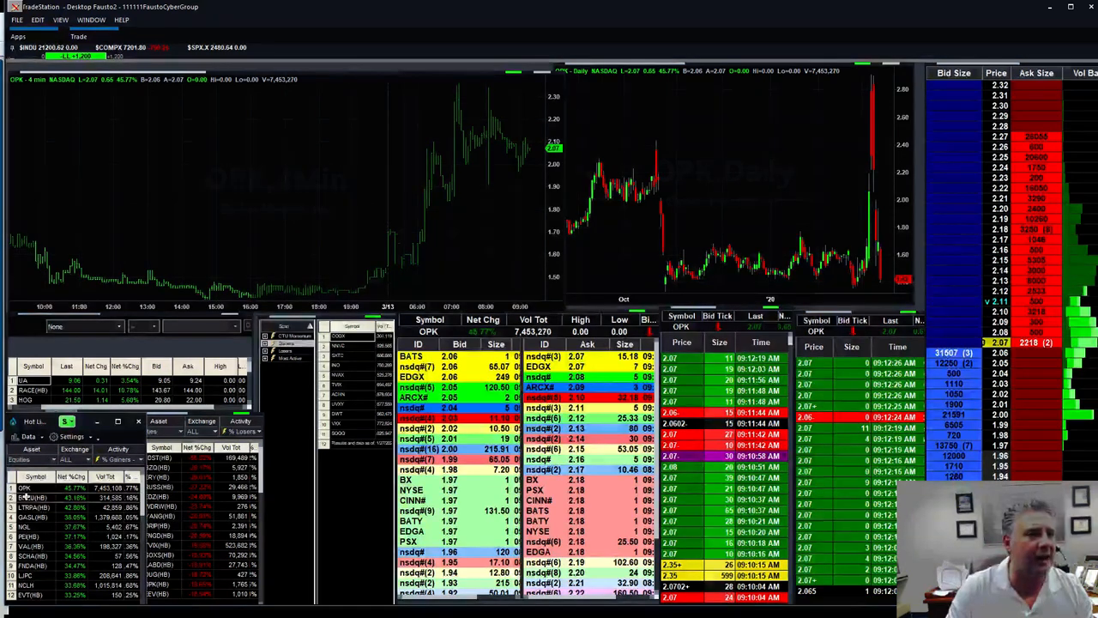
- Send BRZU(HB) from the % Gainers hot list to the linked charts and depth windows
click(30, 496)
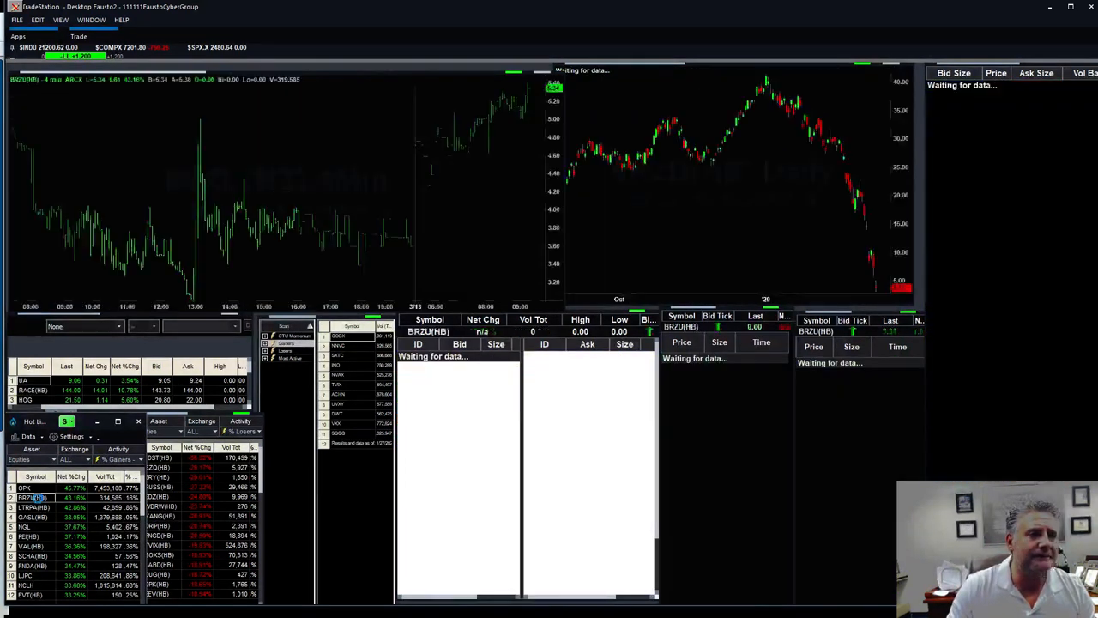
click(32, 496)
text(RCL)
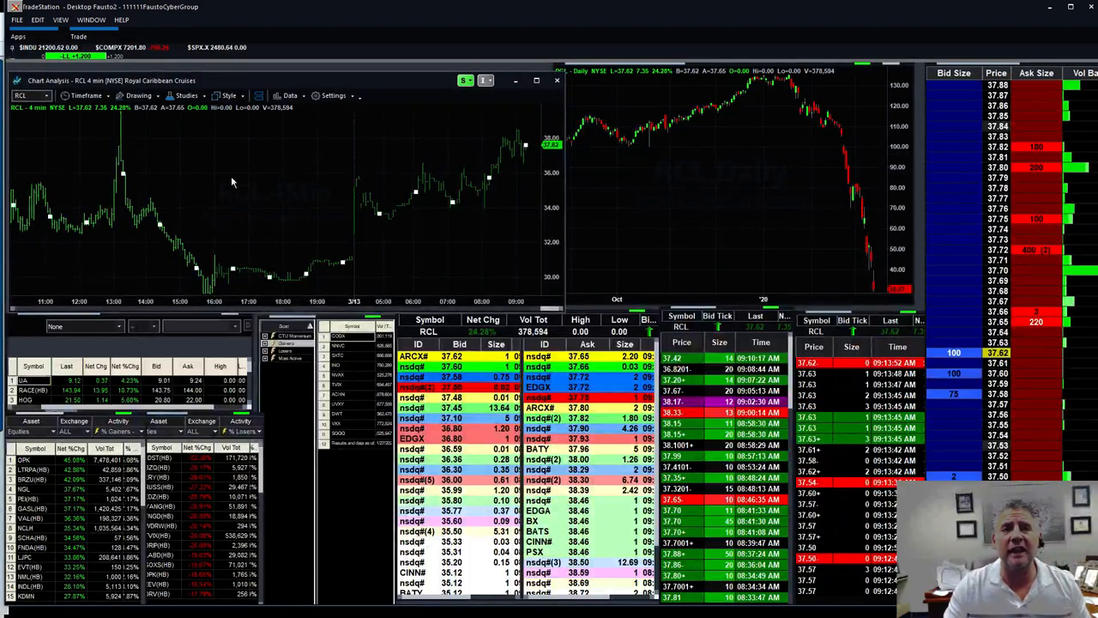
mouse_move(397, 210)
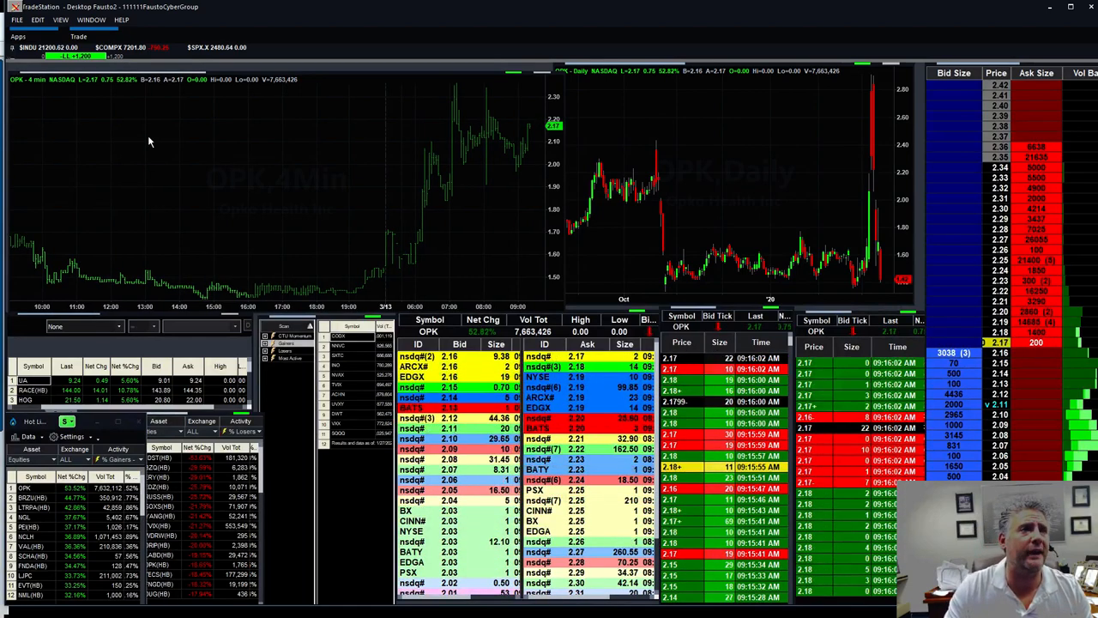
- Switch the OPK intraday chart's timeframe to 30 Minute
click(82, 96)
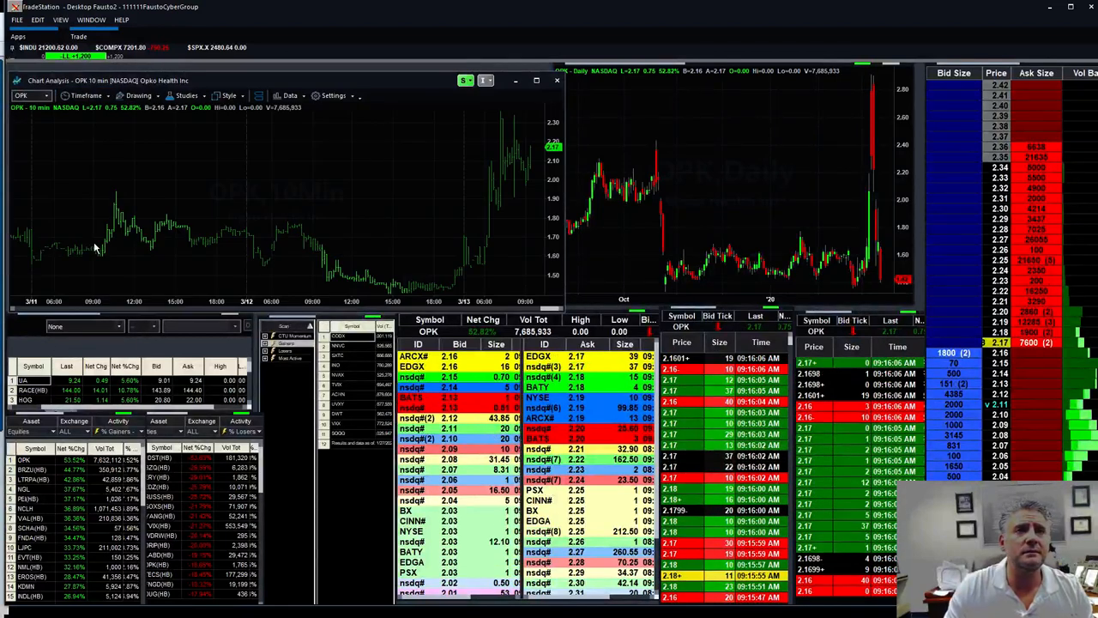
click(88, 95)
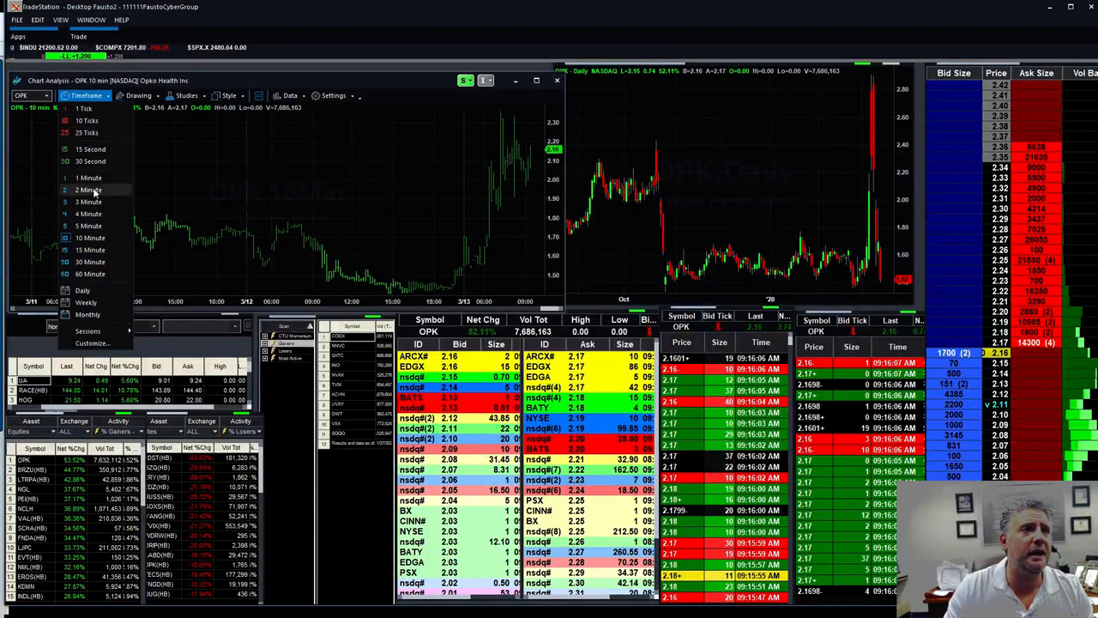
click(89, 263)
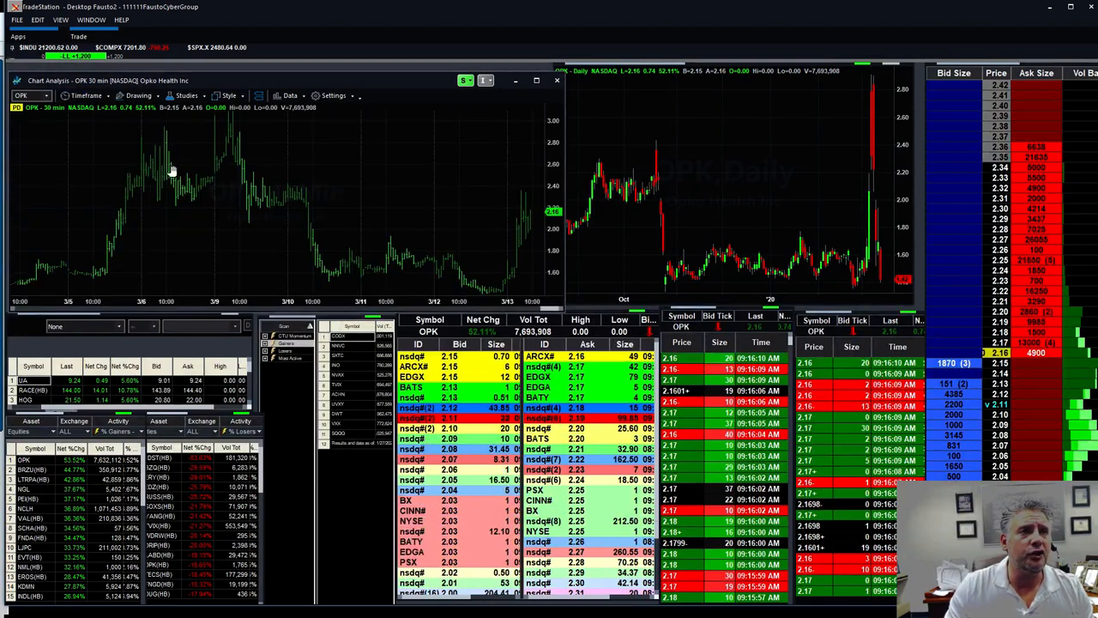